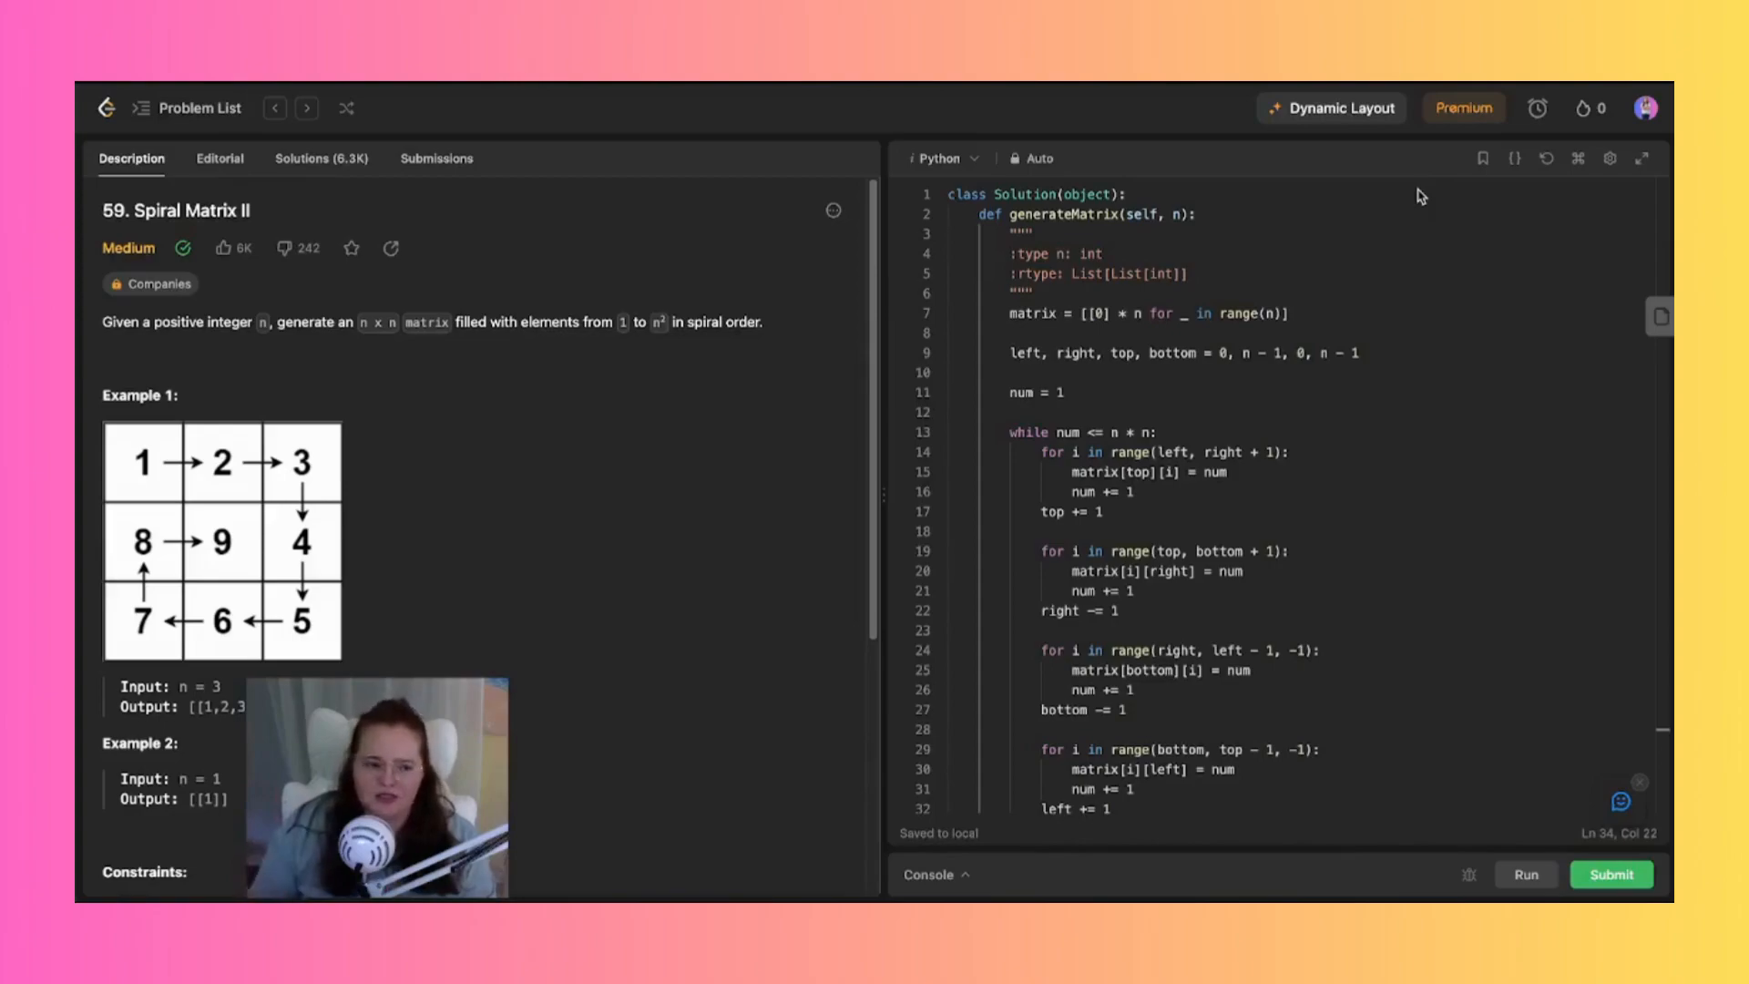
pyautogui.moveTo(436, 158)
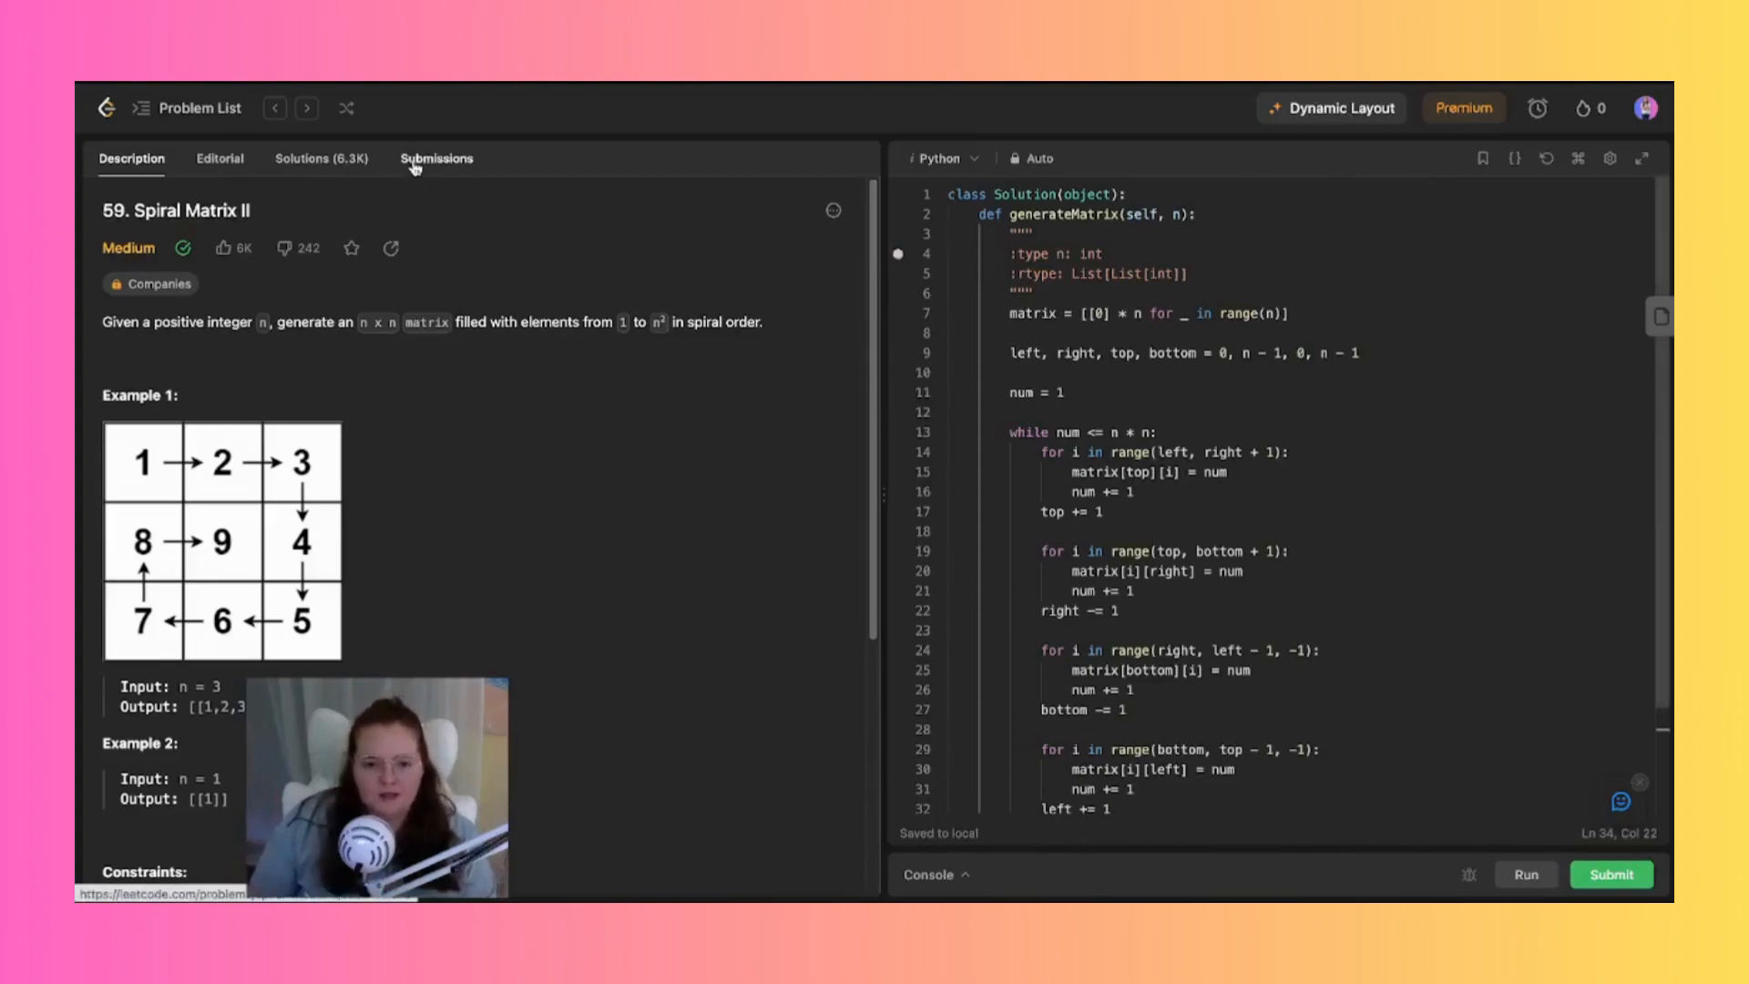
# - Show the accepted Python submission's details: 11 ms runtime beating 81.84%, 13.2 MB memory
pyautogui.click(436, 157)
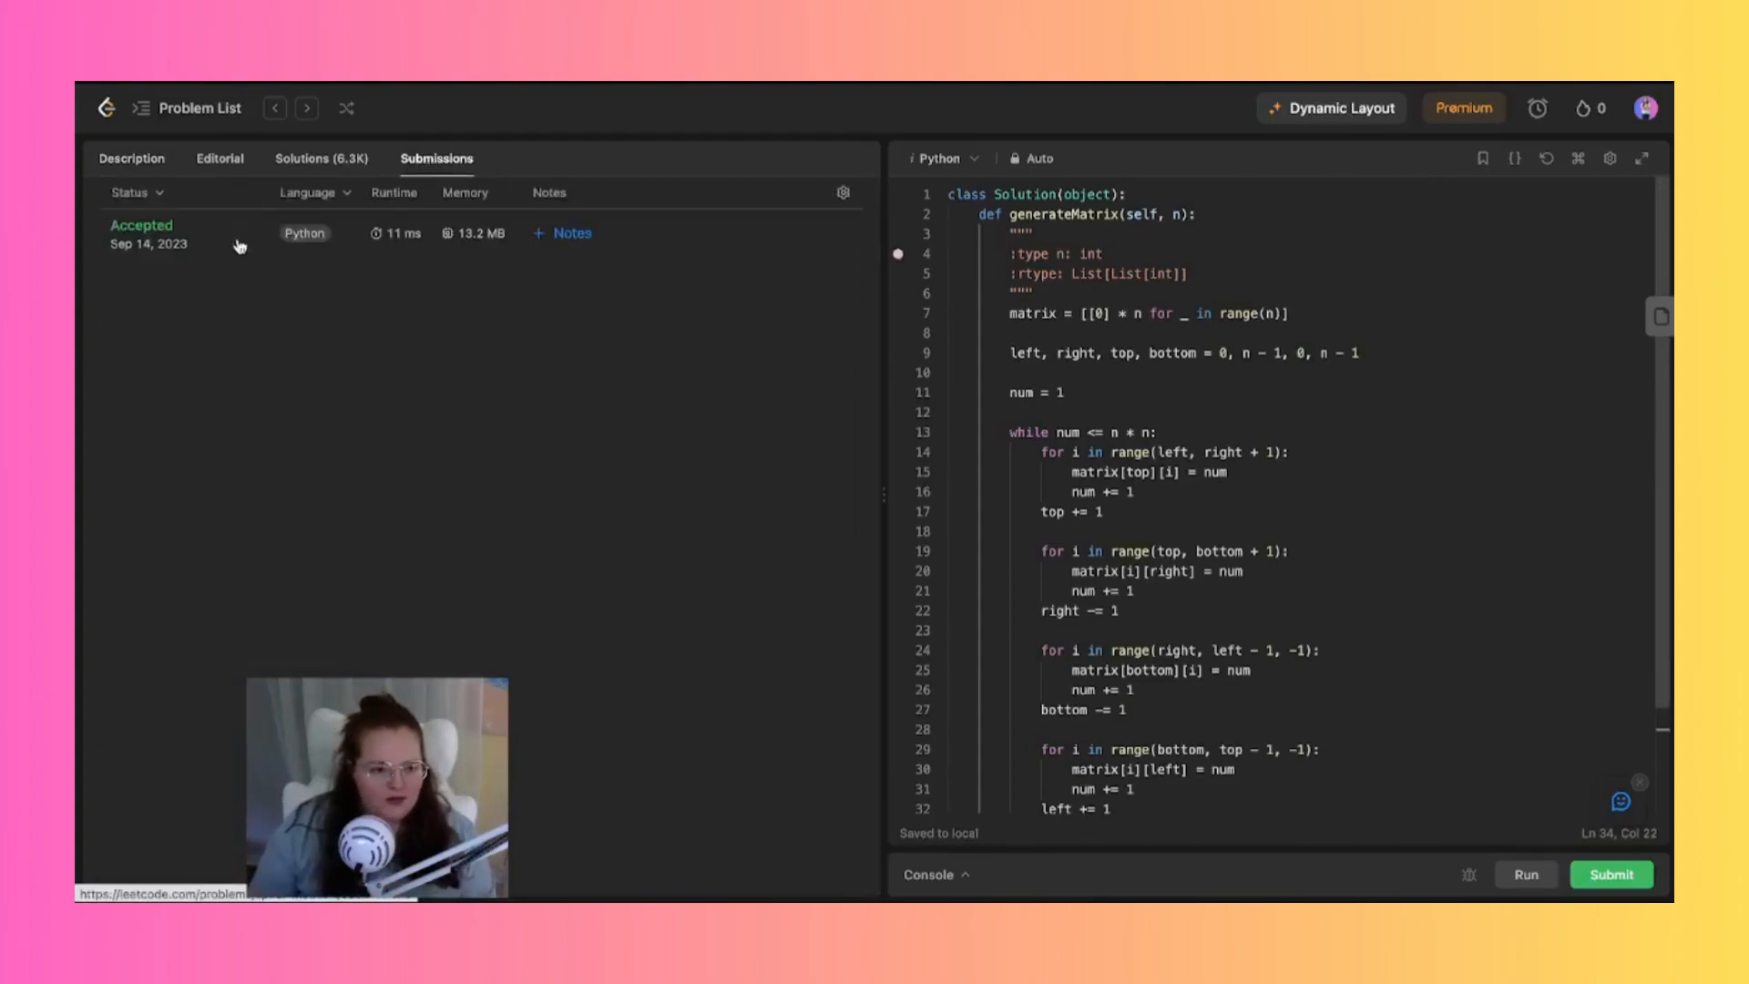
pyautogui.click(140, 235)
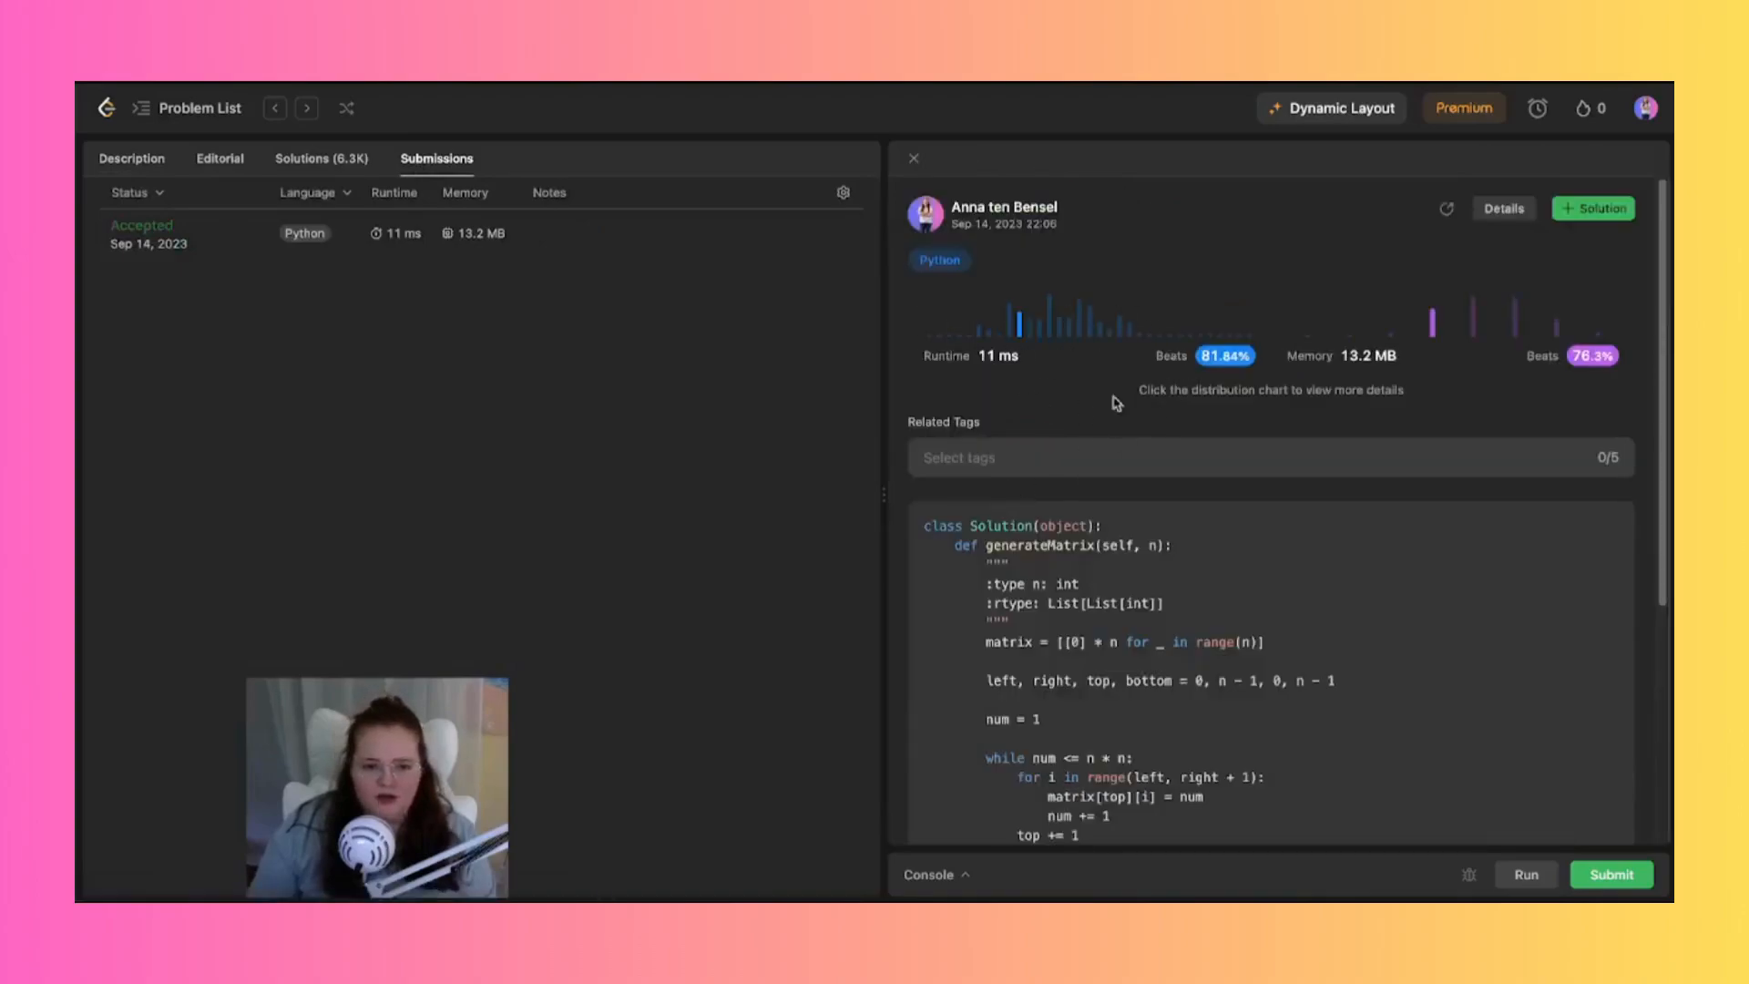
pyautogui.moveTo(1155, 323)
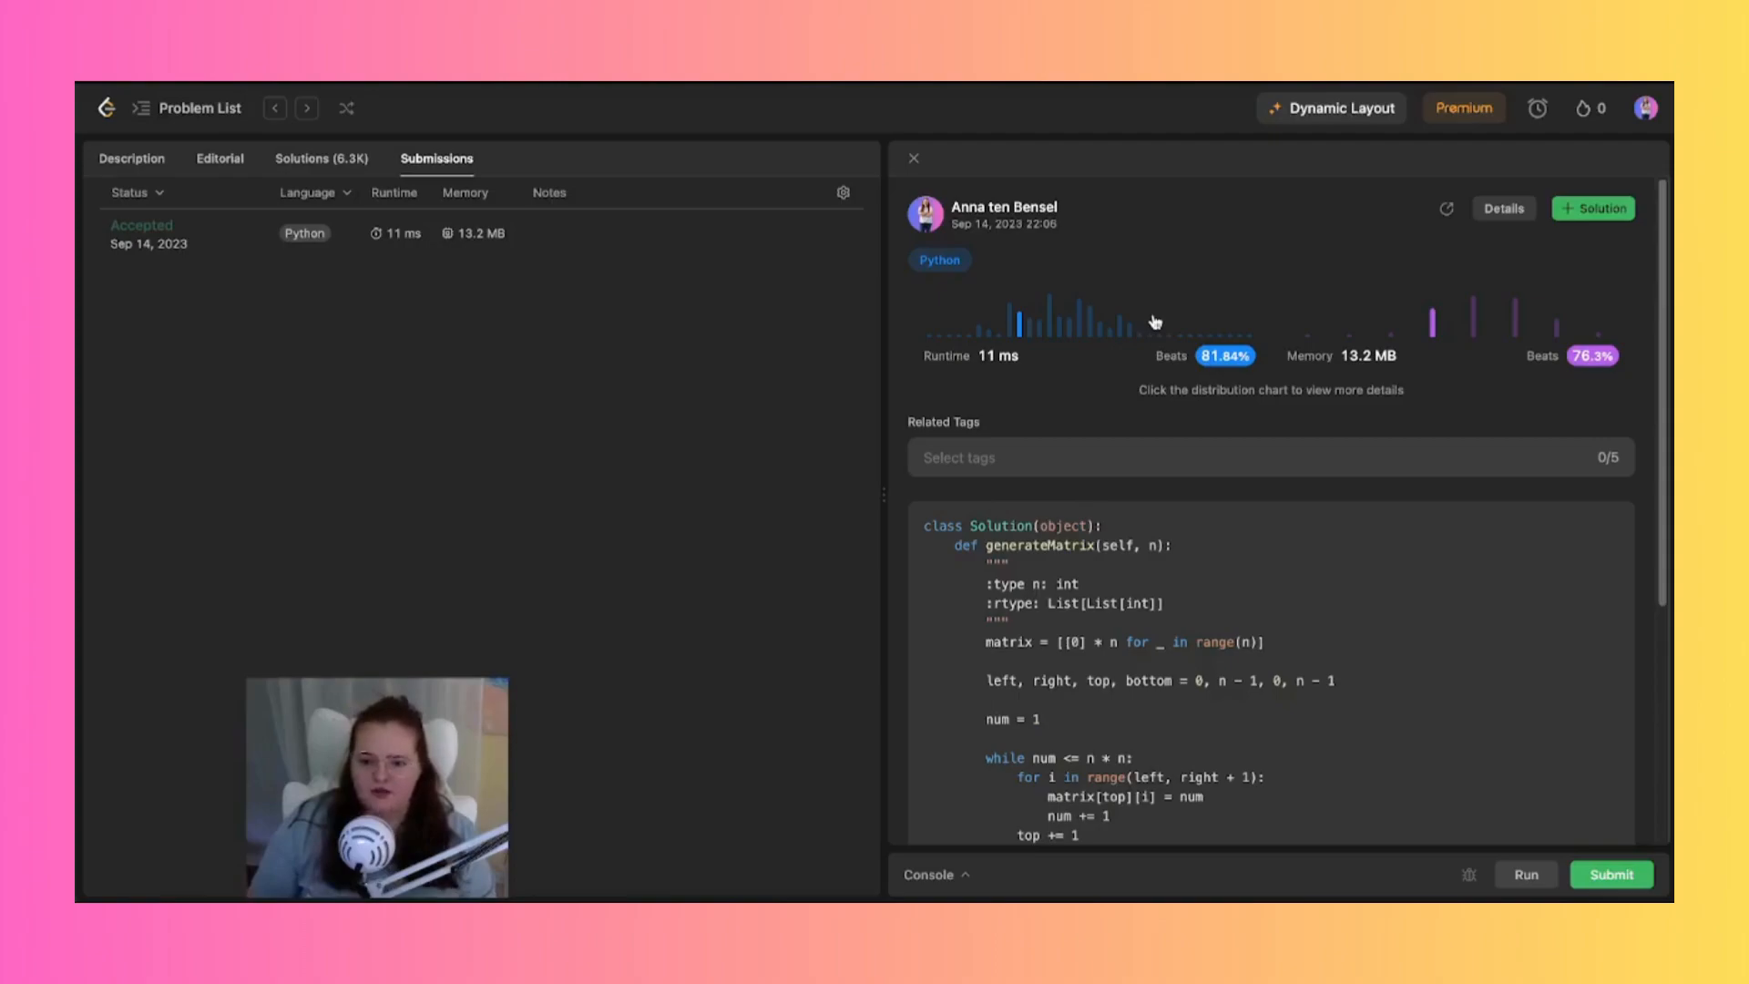
pyautogui.moveTo(1385, 352)
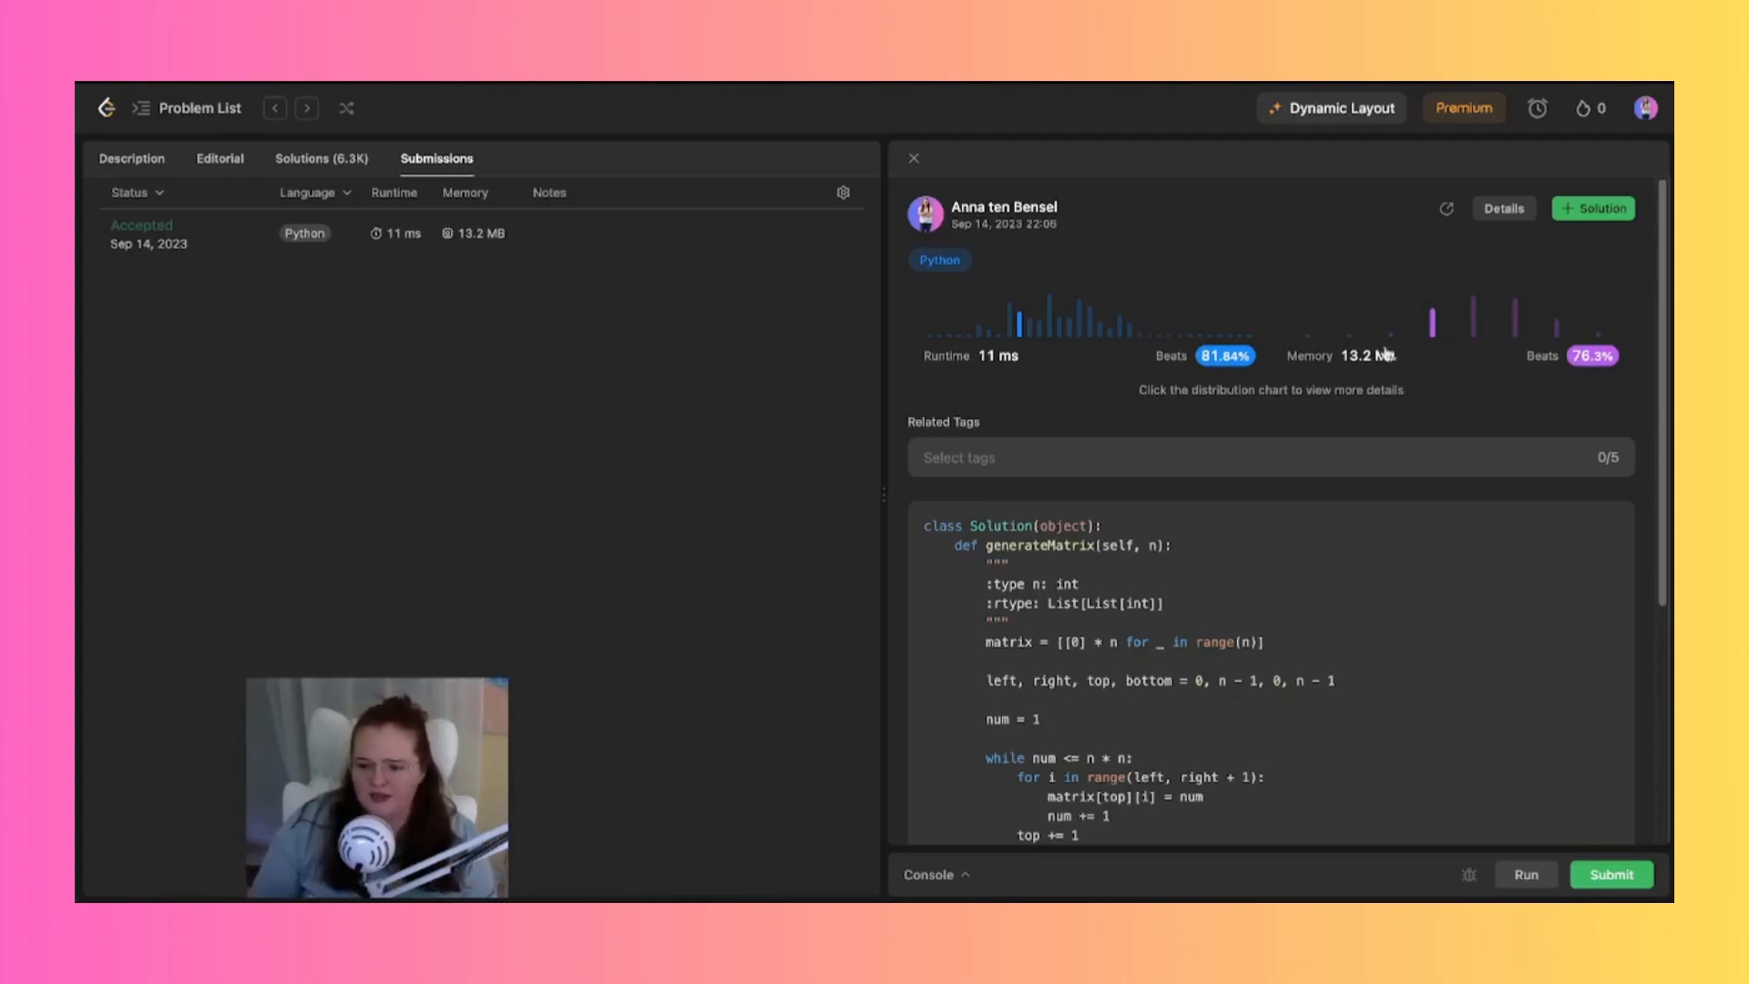
pyautogui.moveTo(1383, 348)
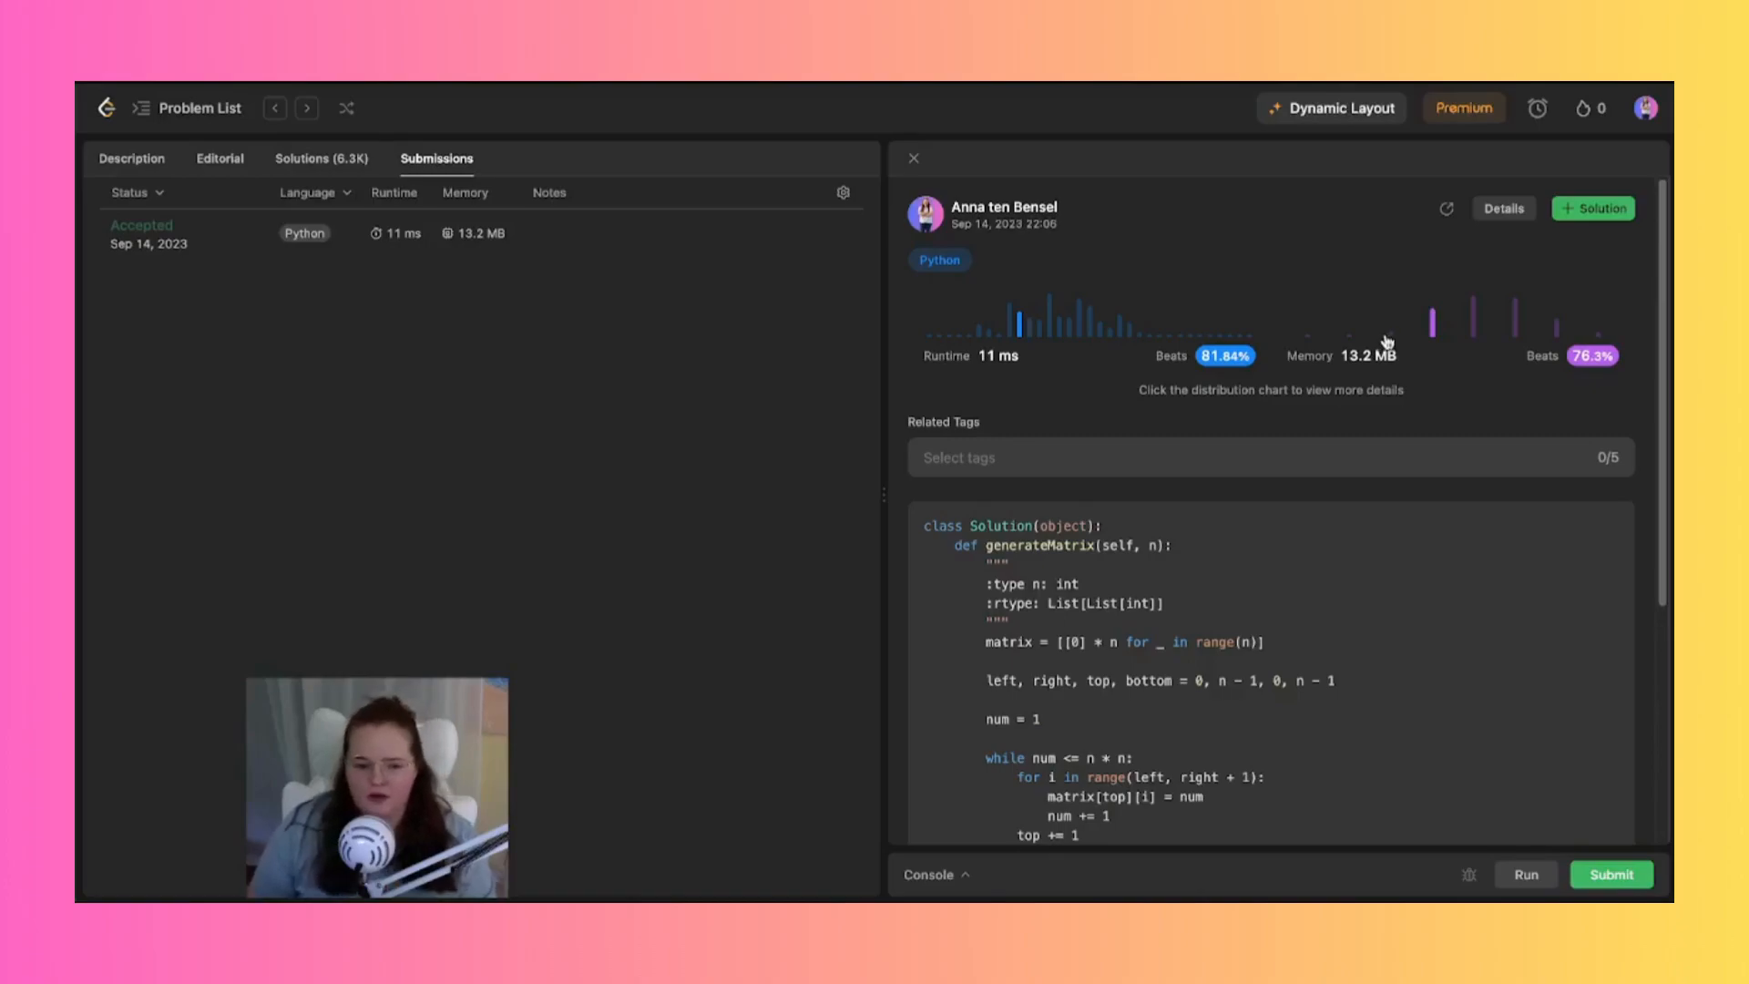
pyautogui.scroll(-3)
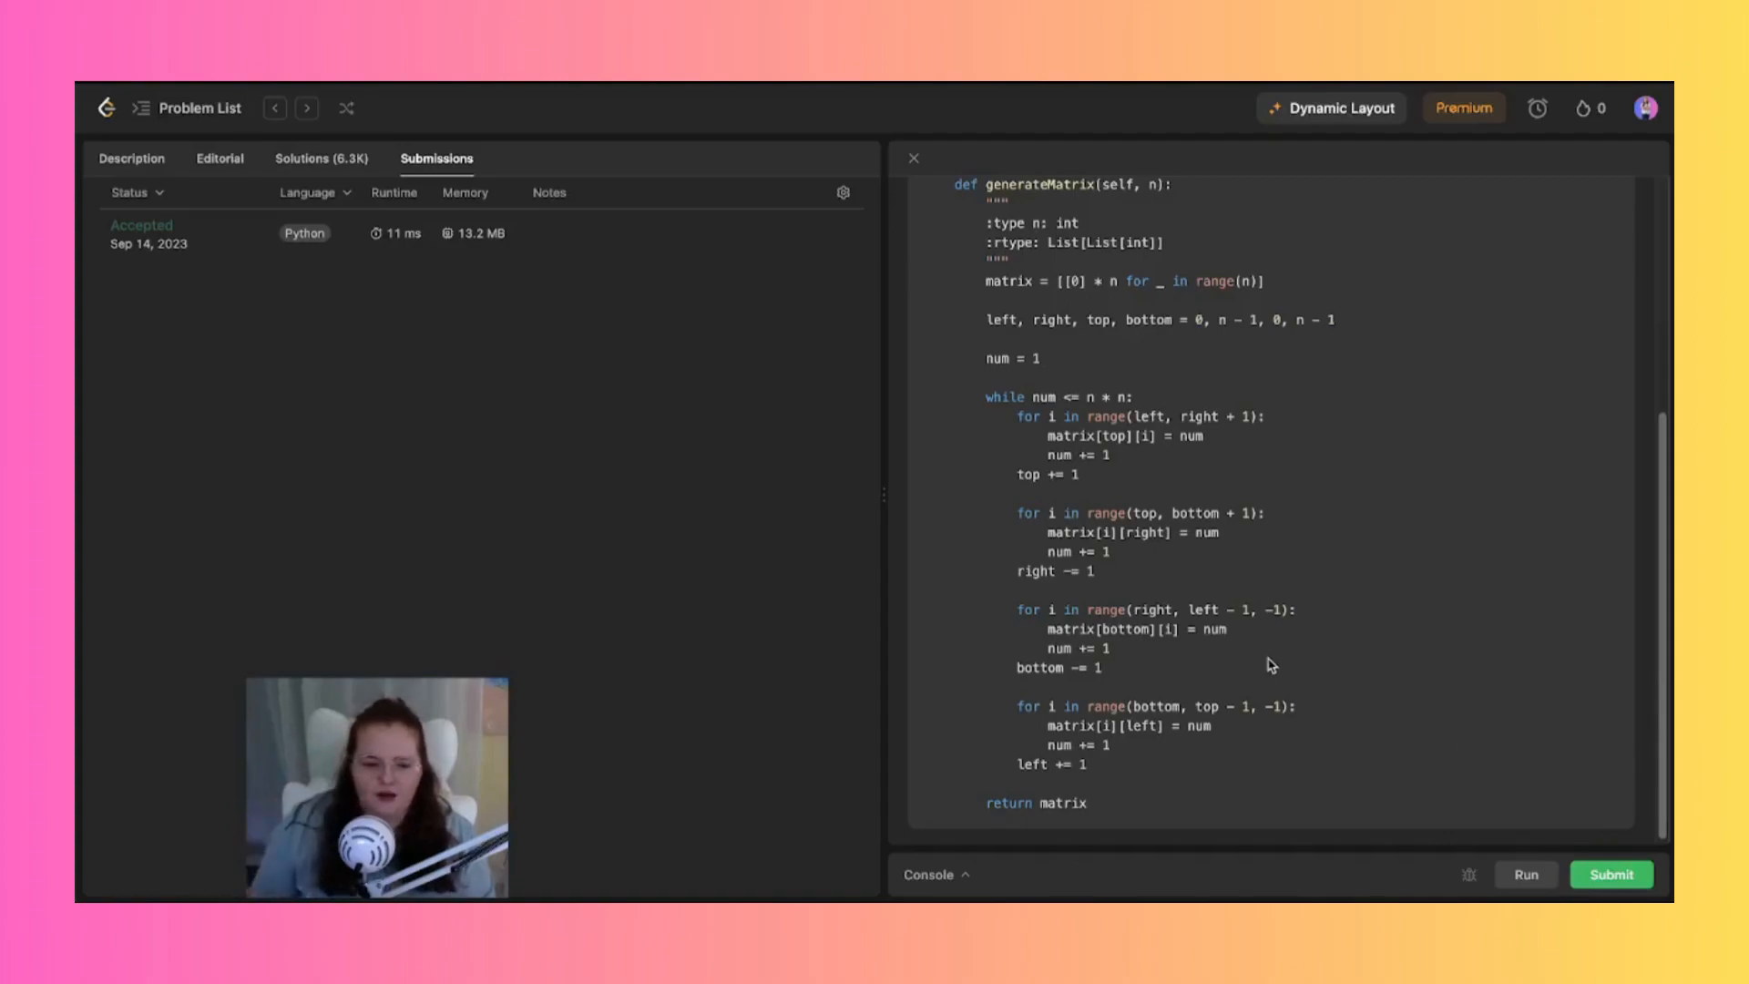
pyautogui.moveTo(1115, 461)
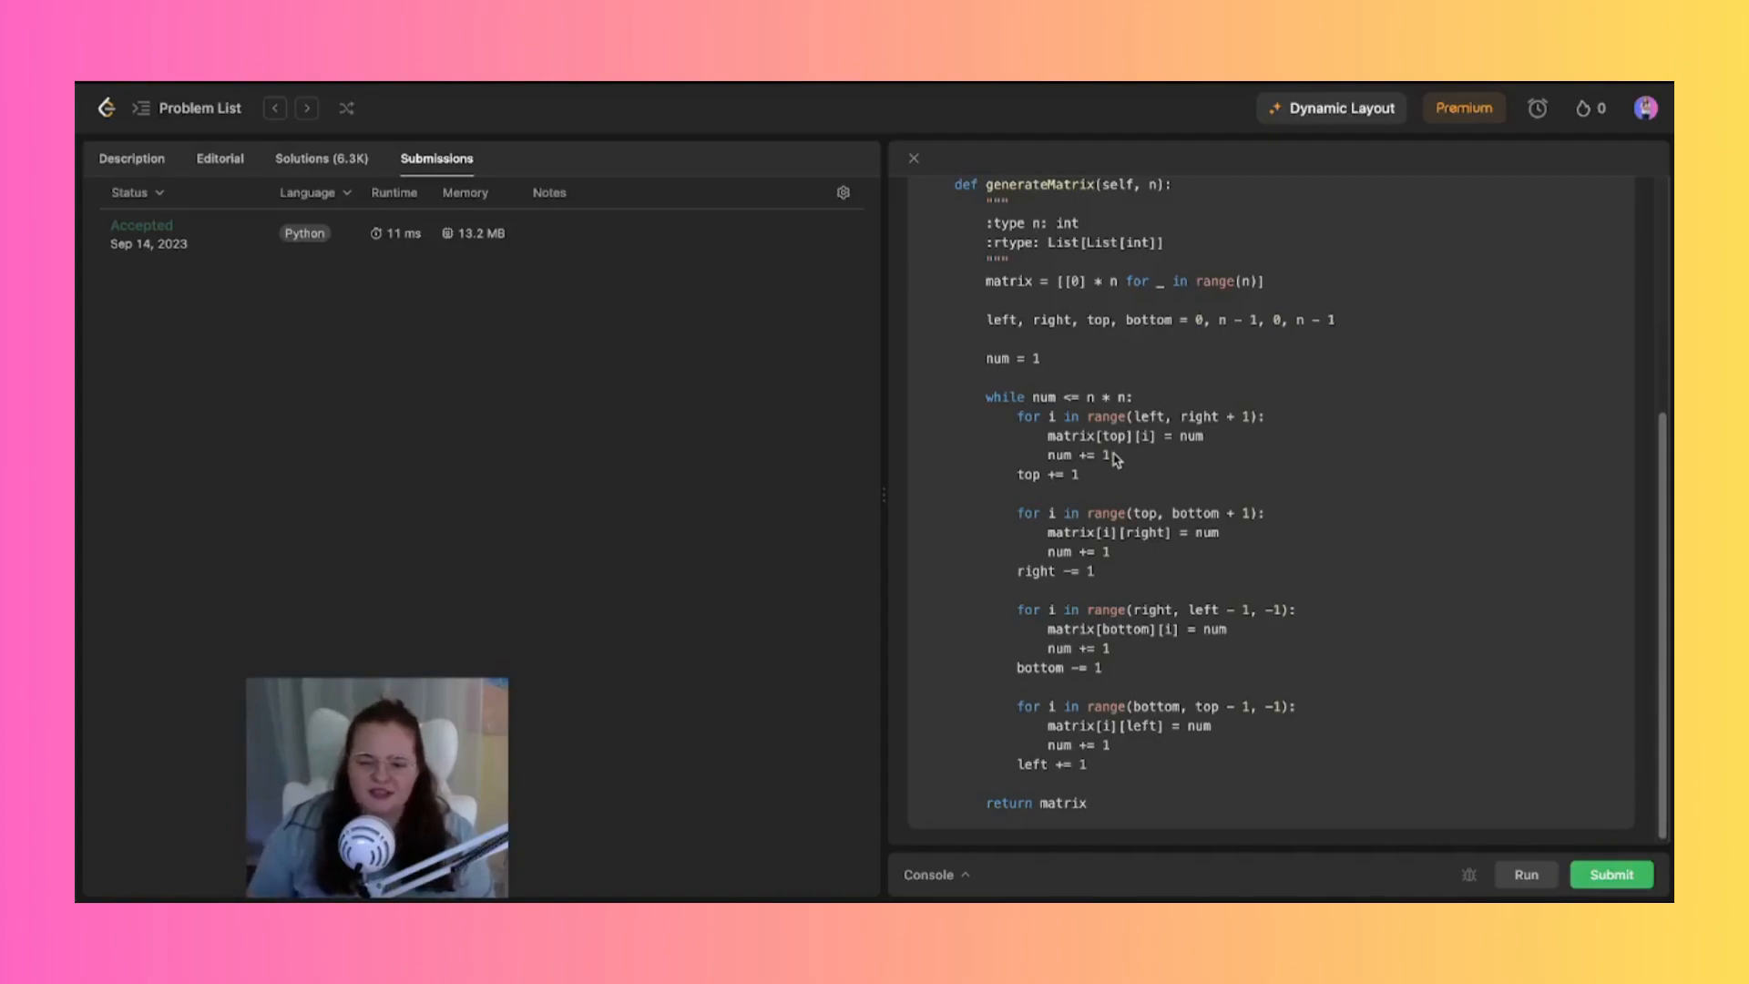
pyautogui.moveTo(1035, 399)
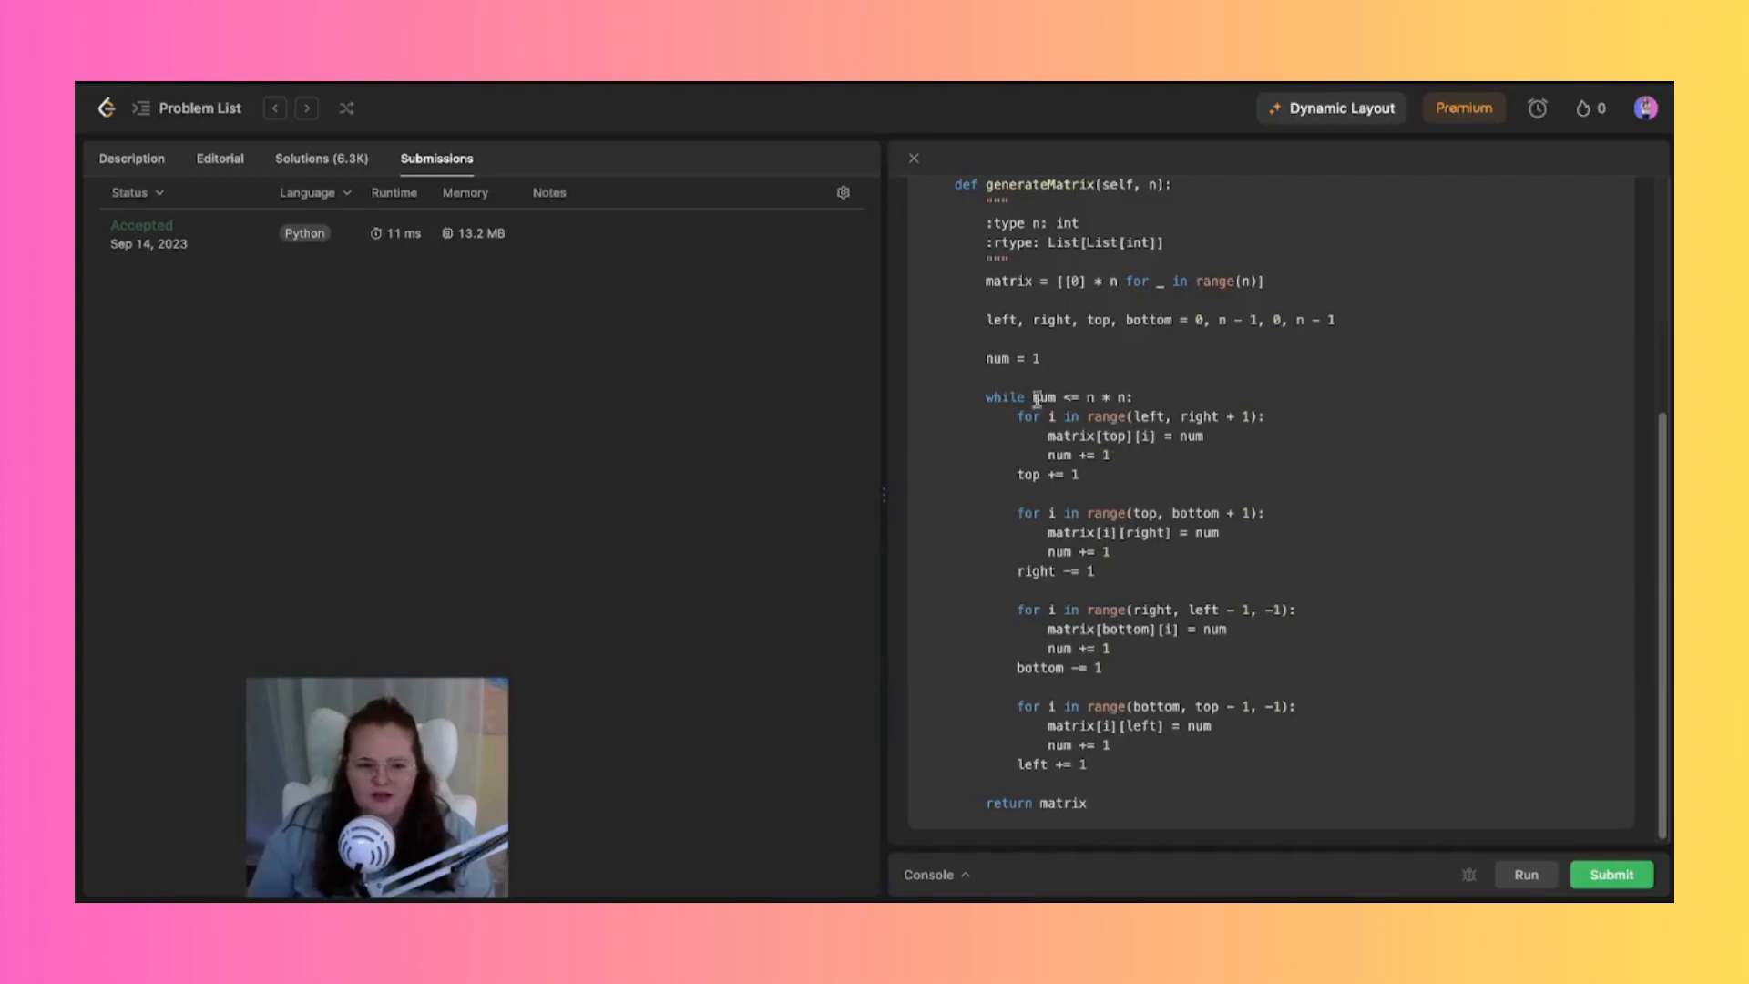
pyautogui.moveTo(1082, 740)
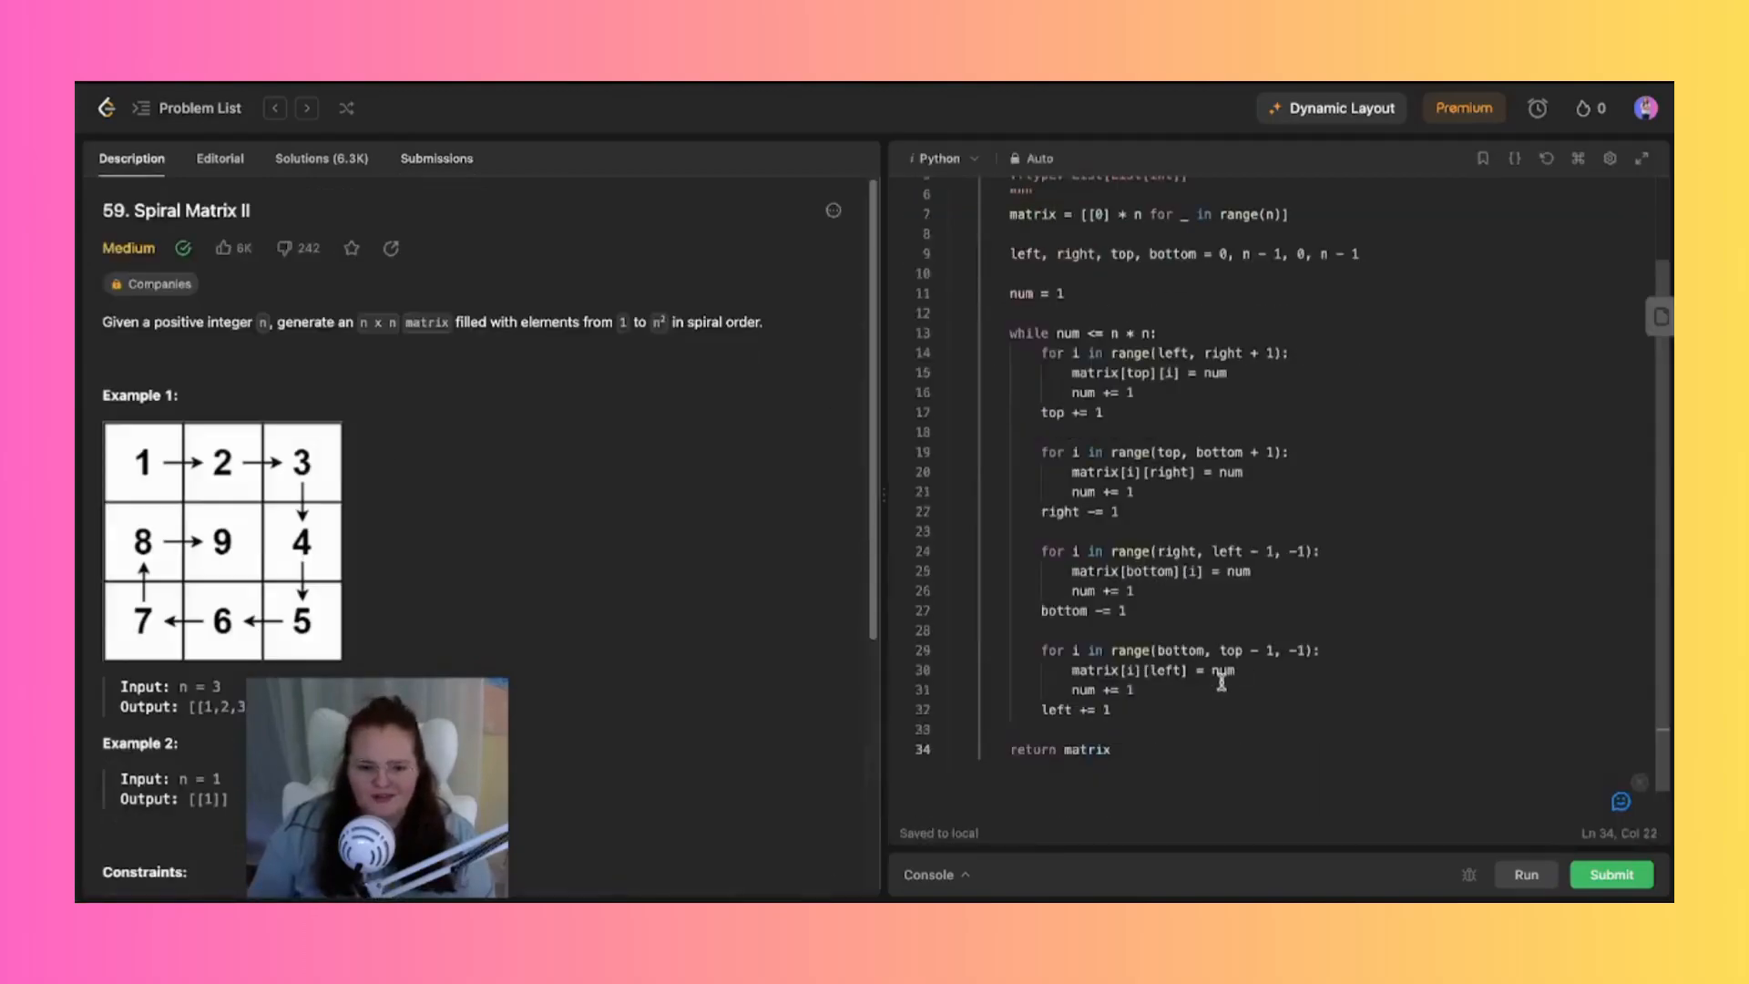
pyautogui.scroll(3)
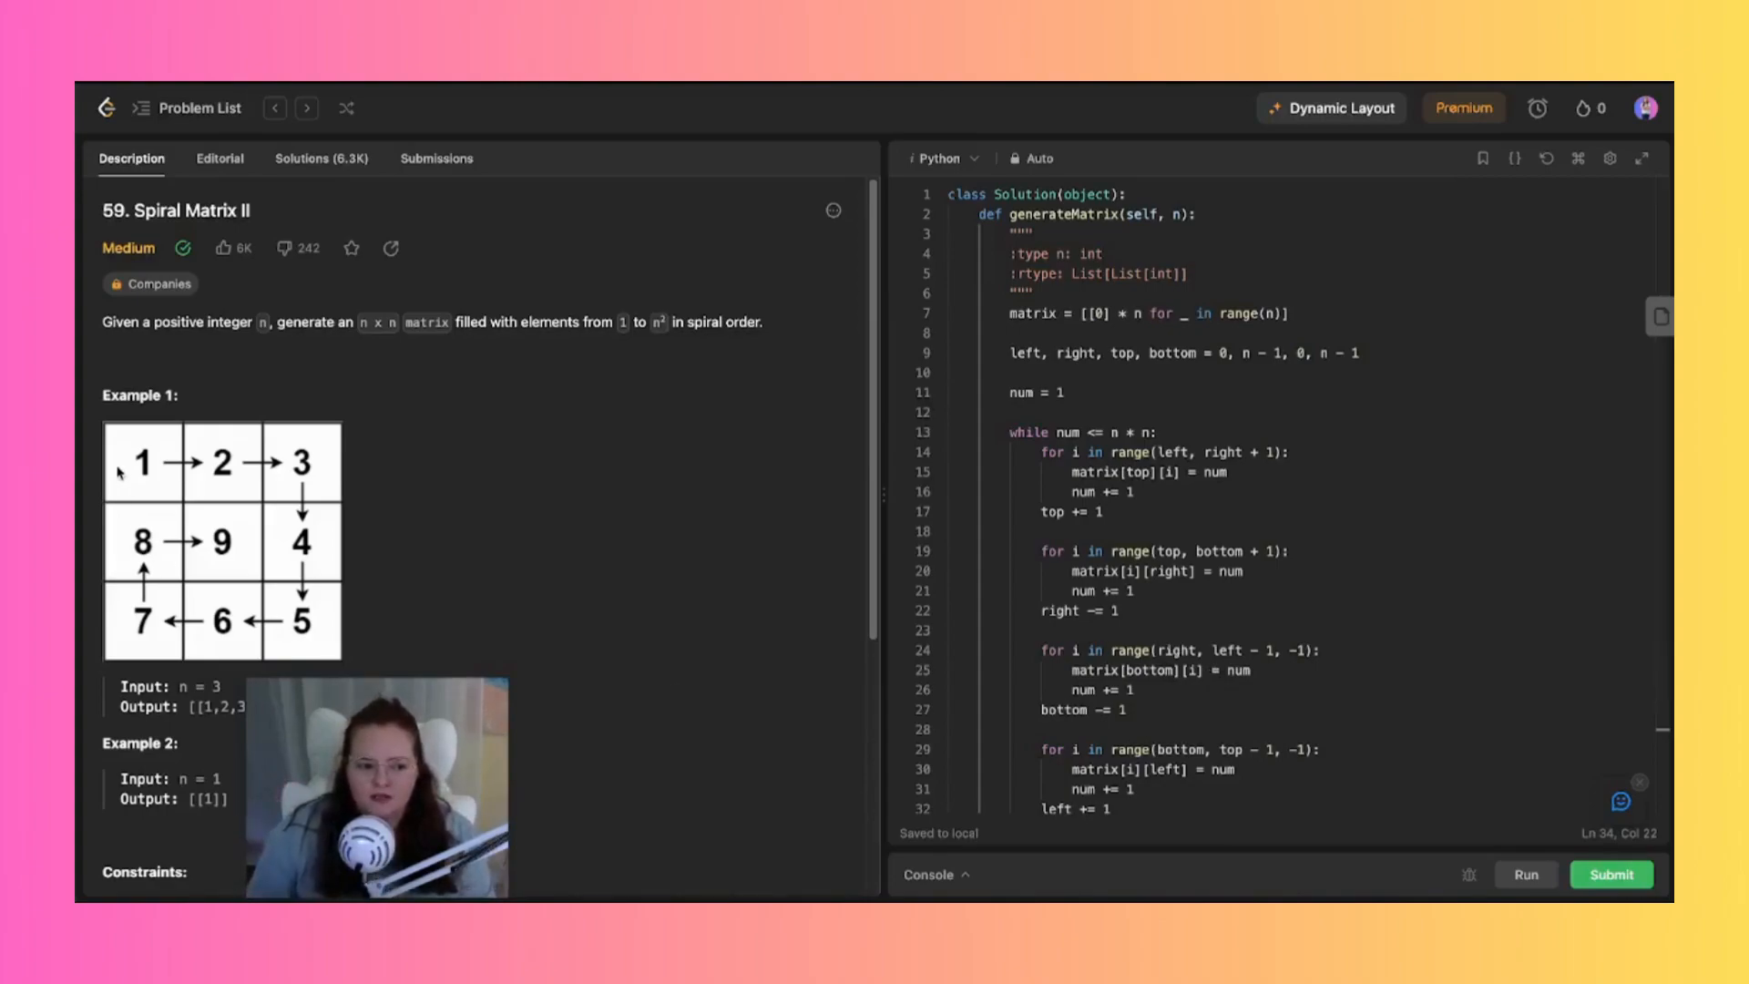
pyautogui.moveTo(273, 461)
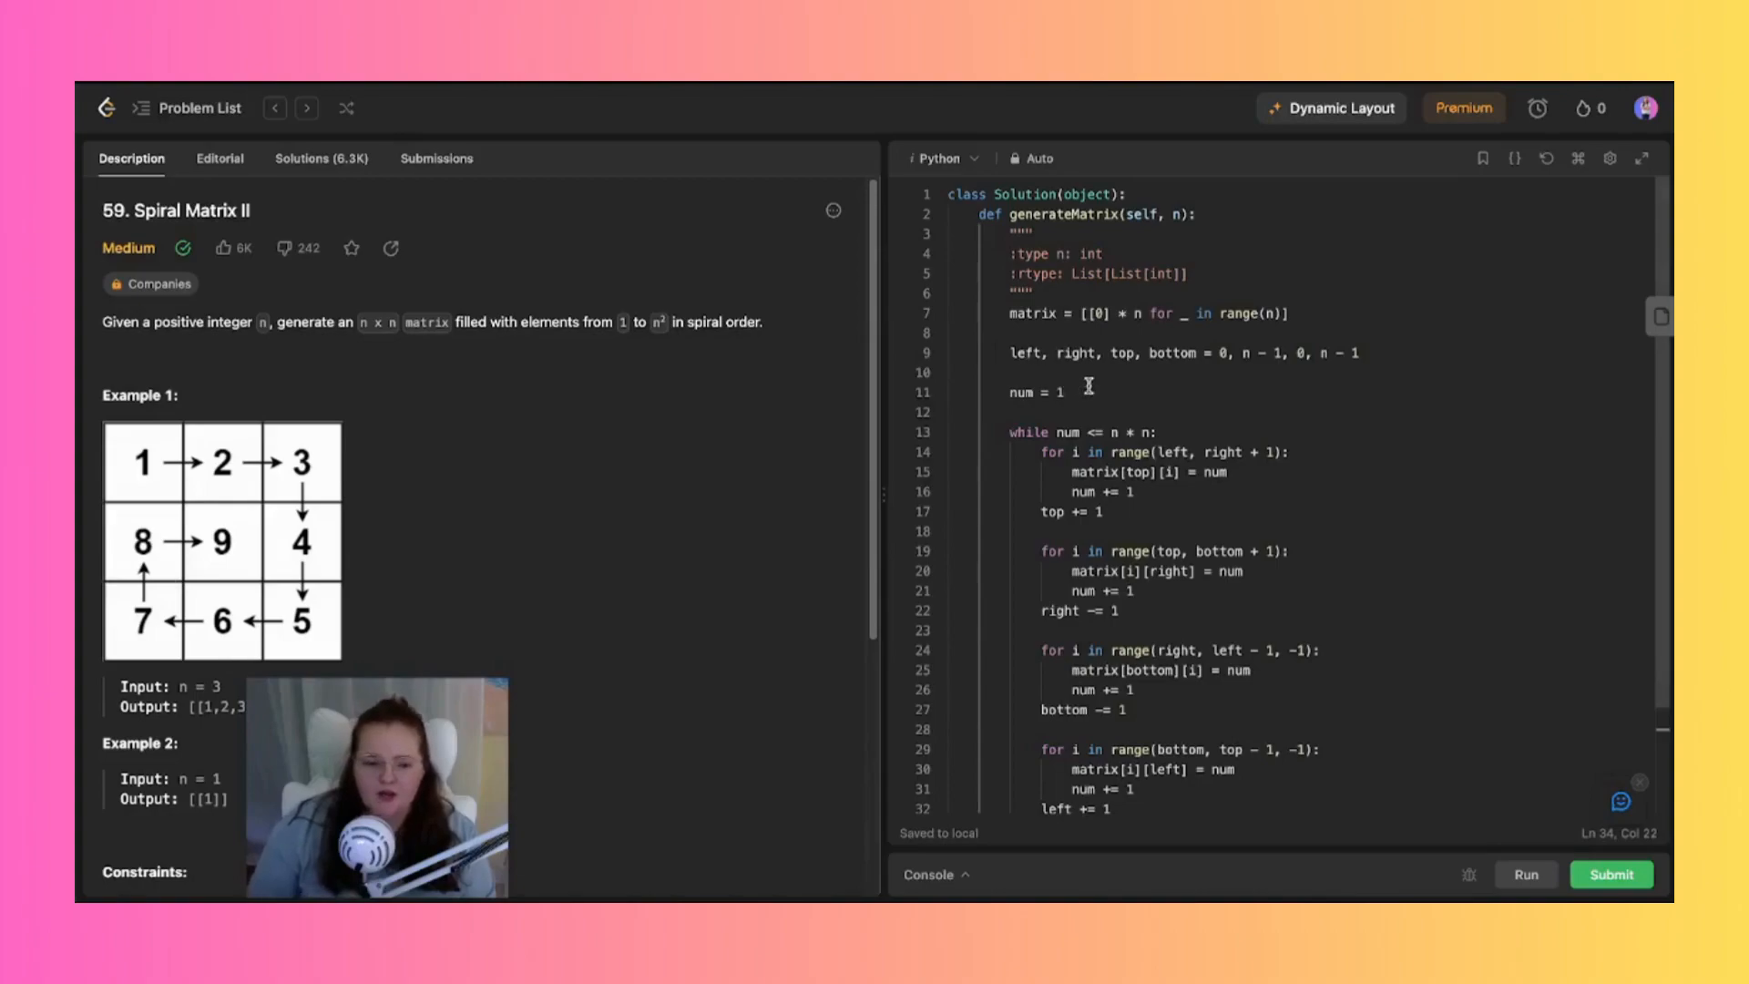
pyautogui.moveTo(1098, 359)
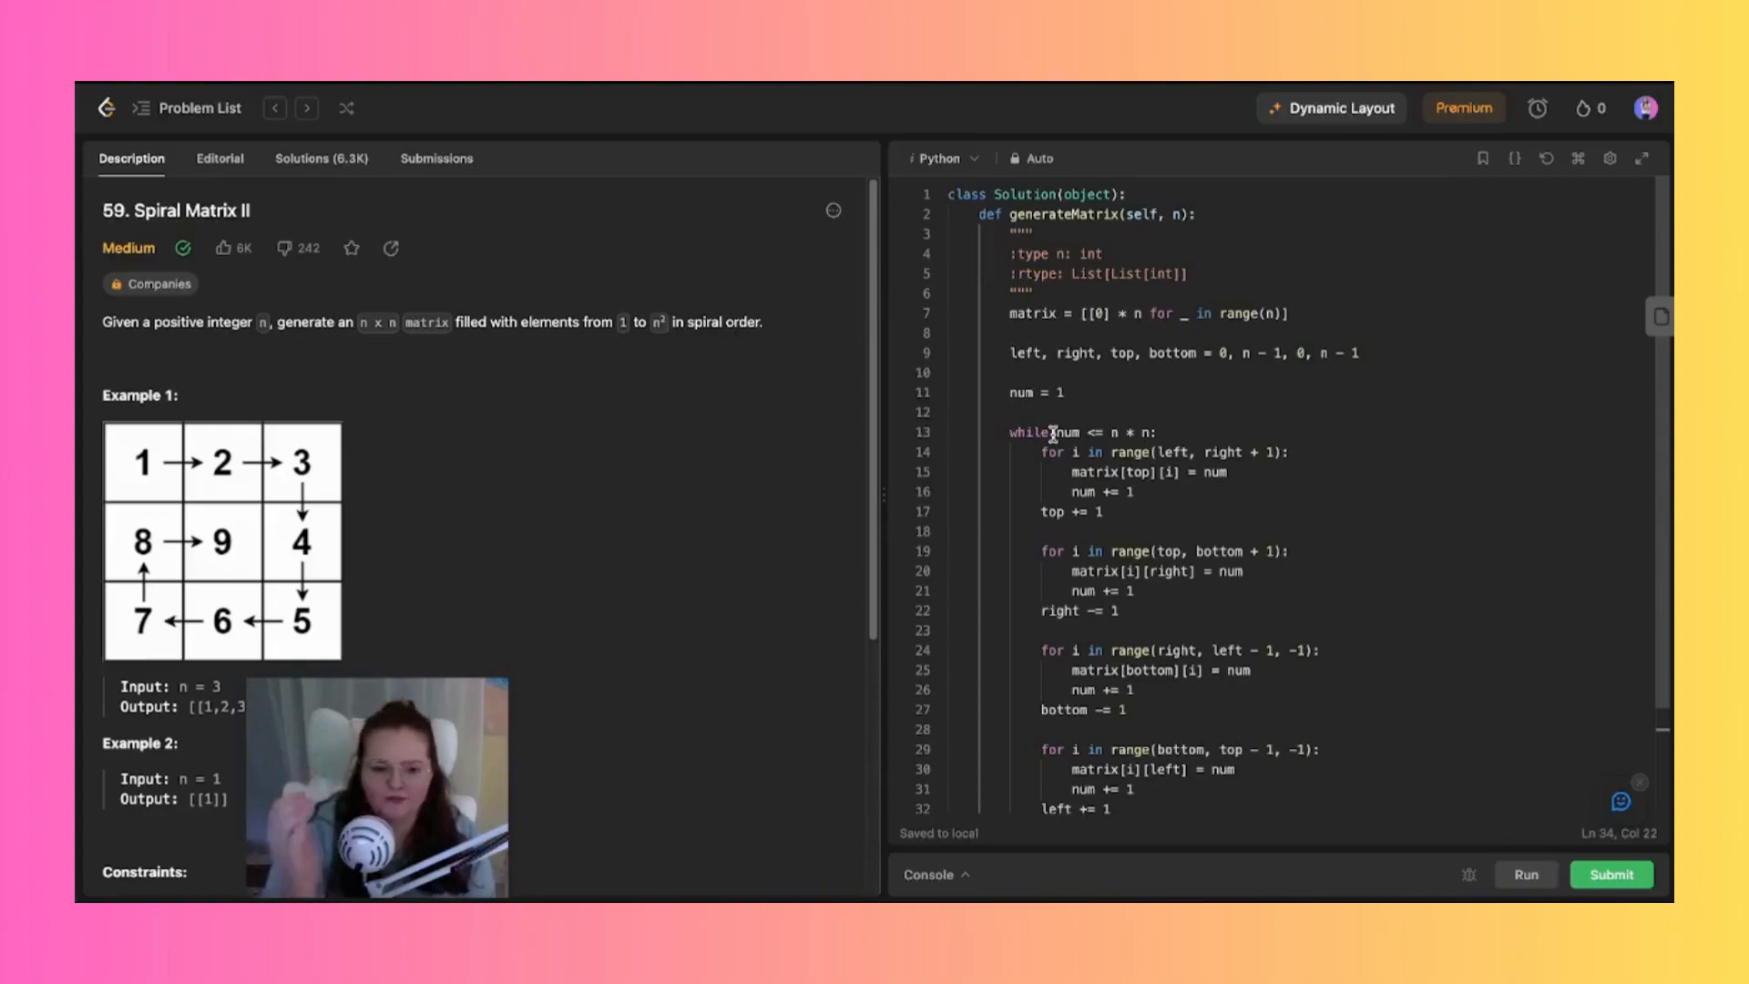
pyautogui.moveTo(1006, 472)
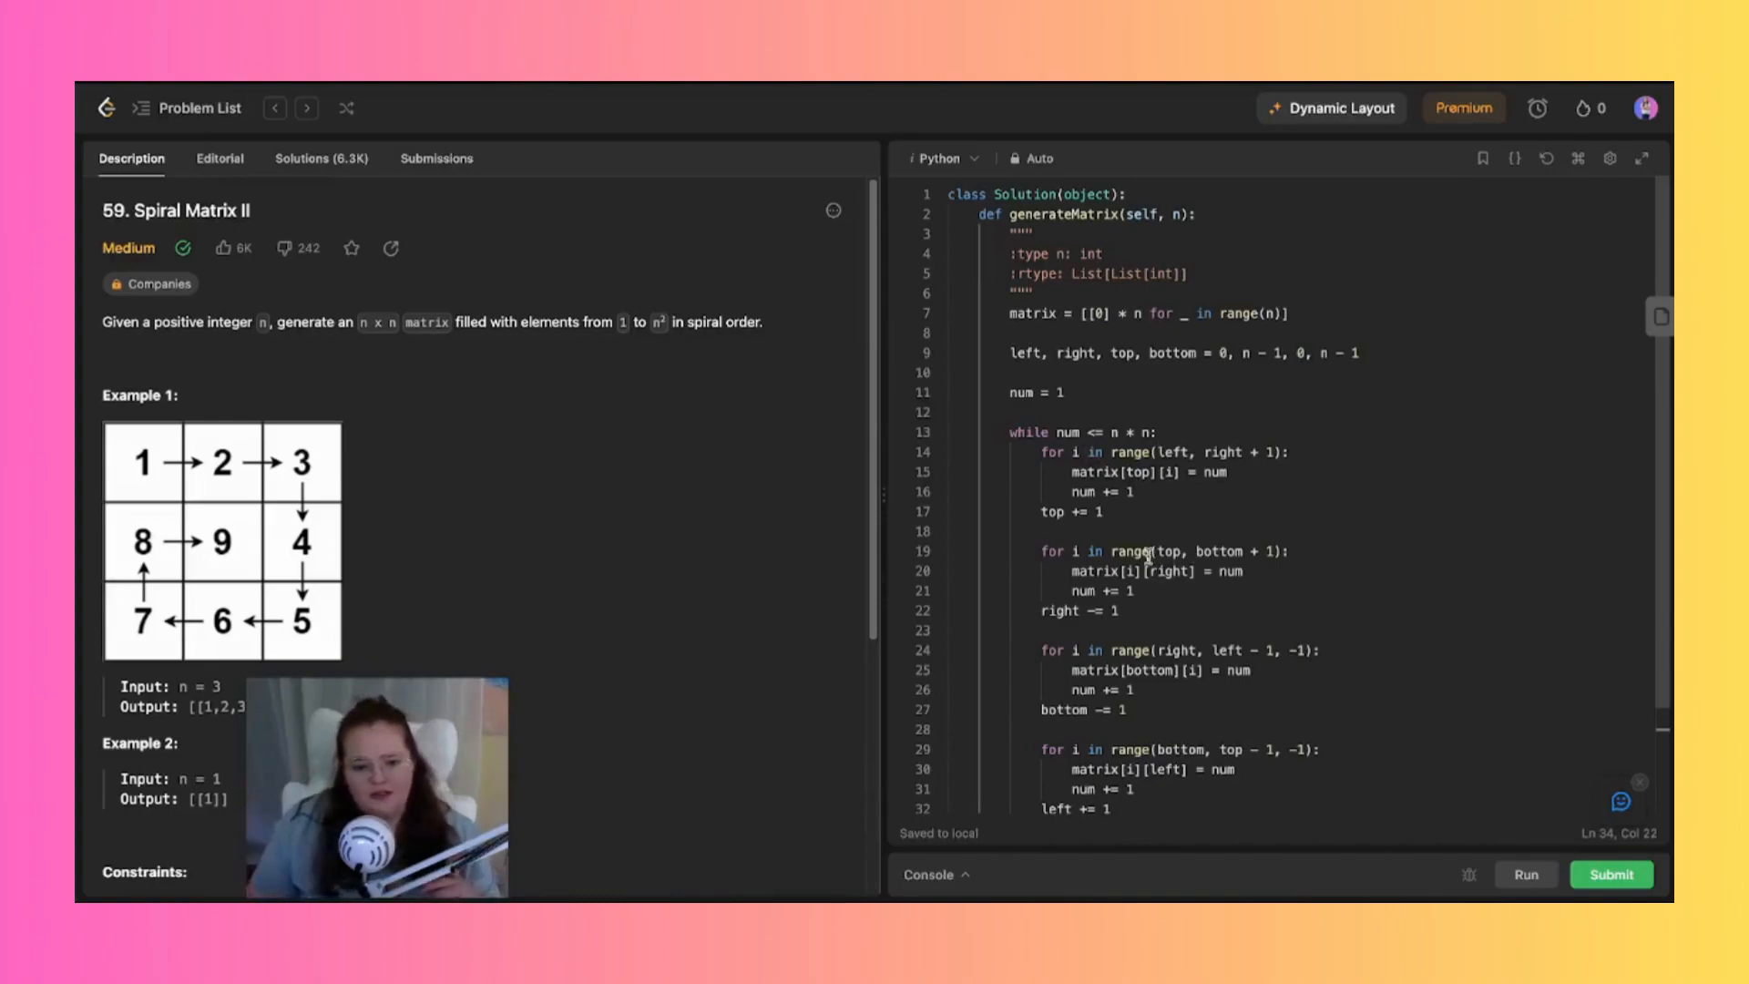
pyautogui.moveTo(1224, 554)
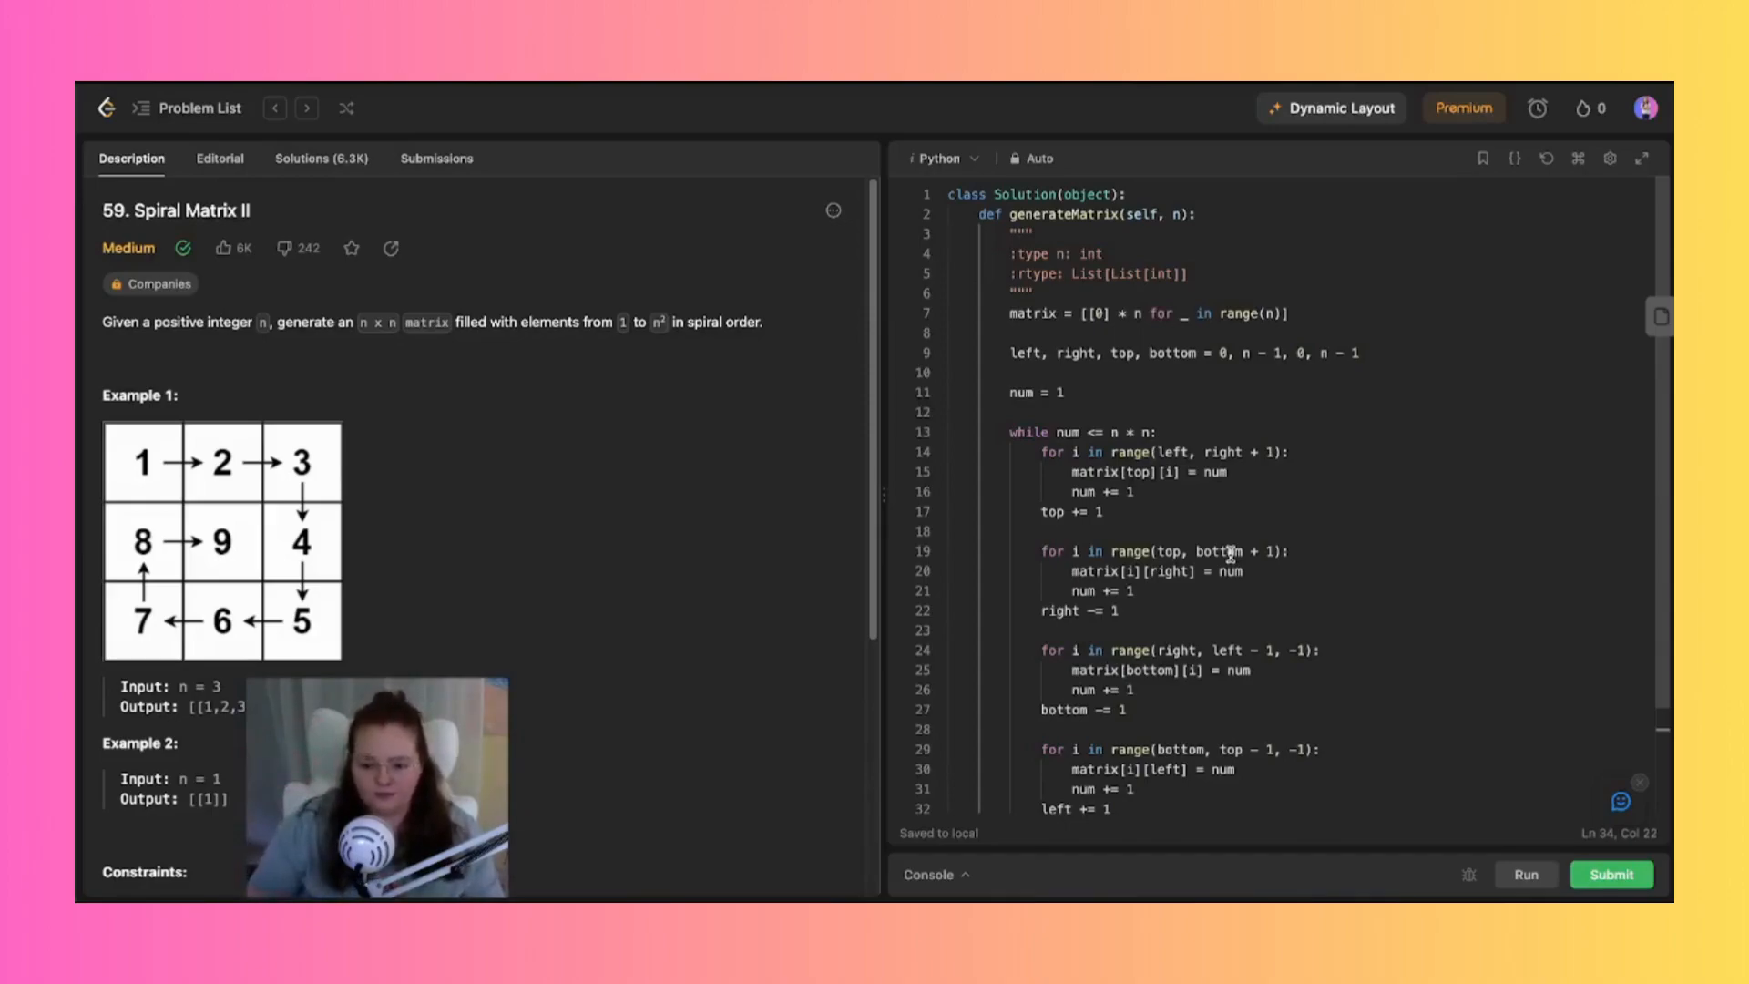
pyautogui.scroll(-3)
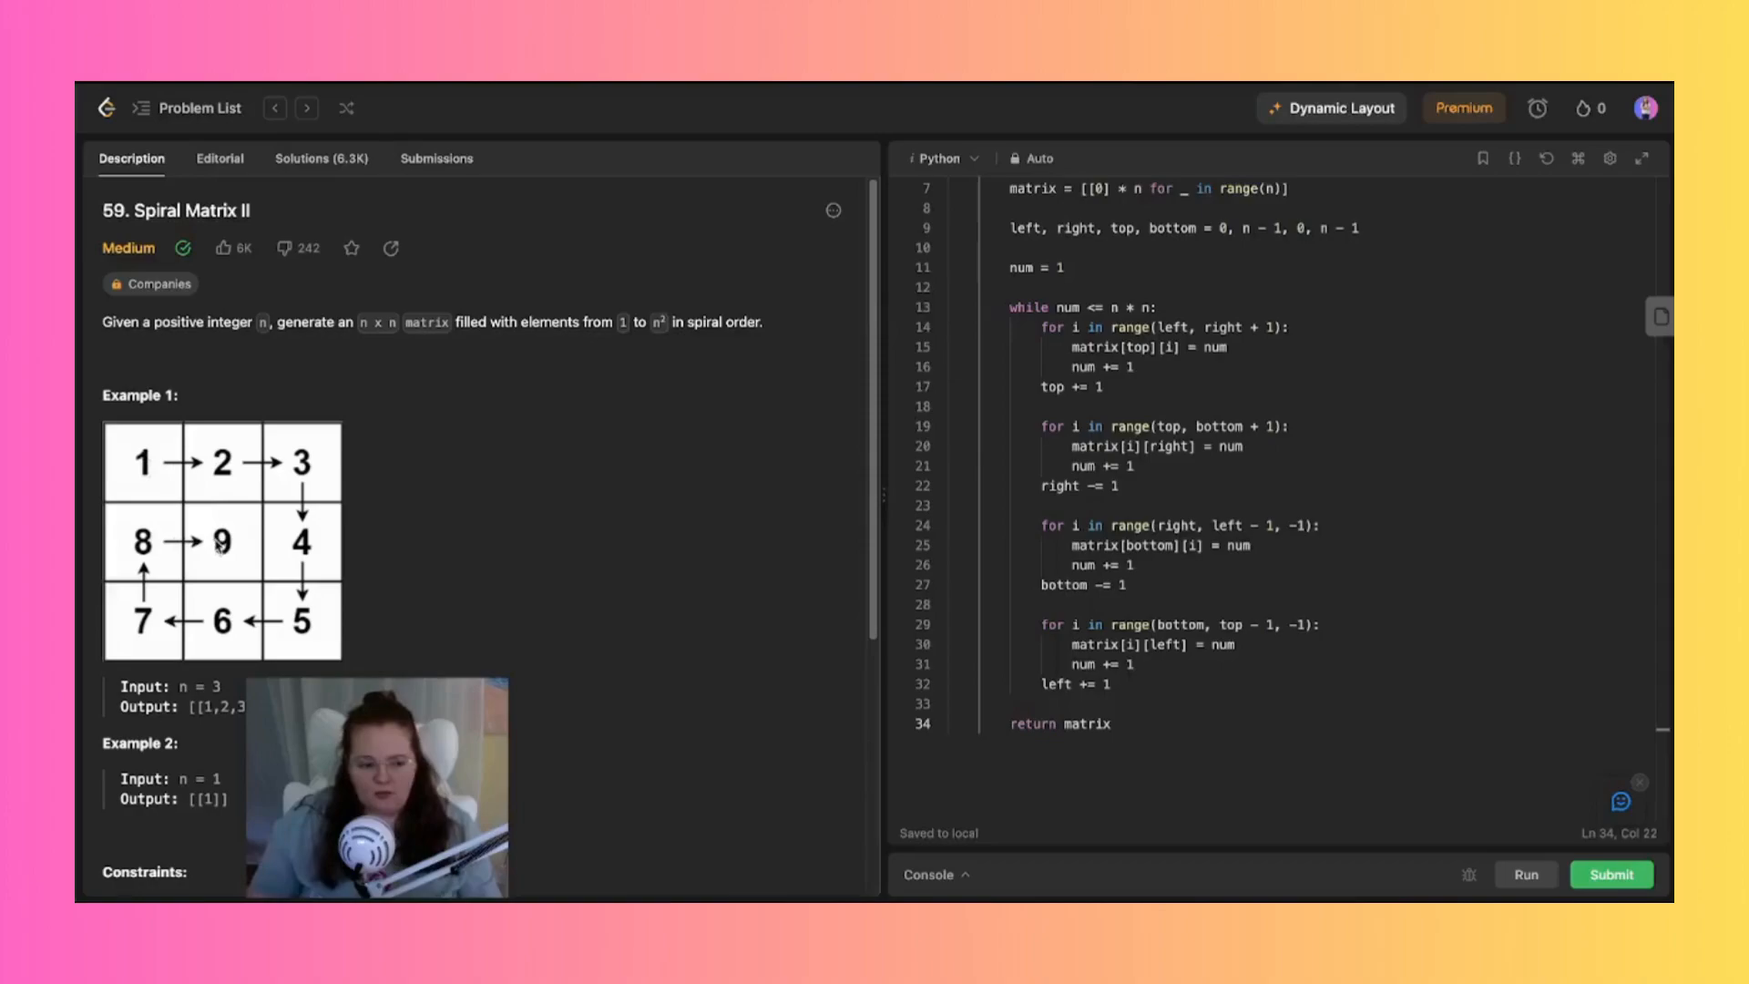
pyautogui.moveTo(160, 514)
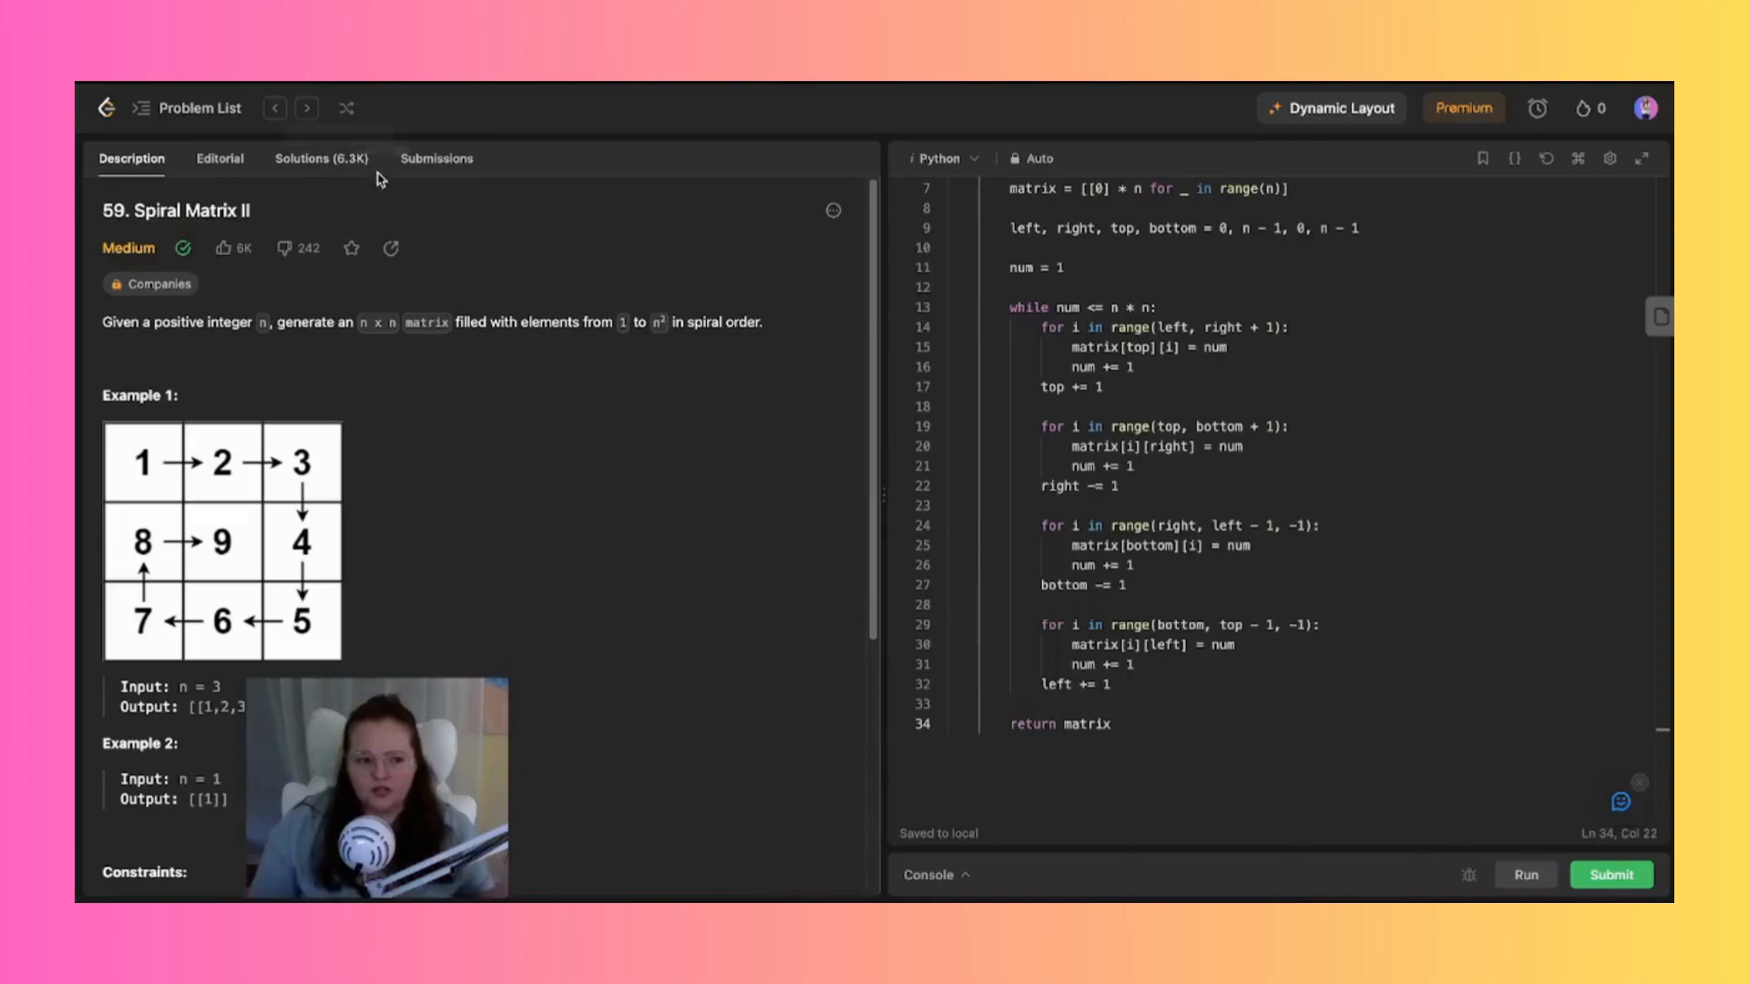
pyautogui.moveTo(991, 492)
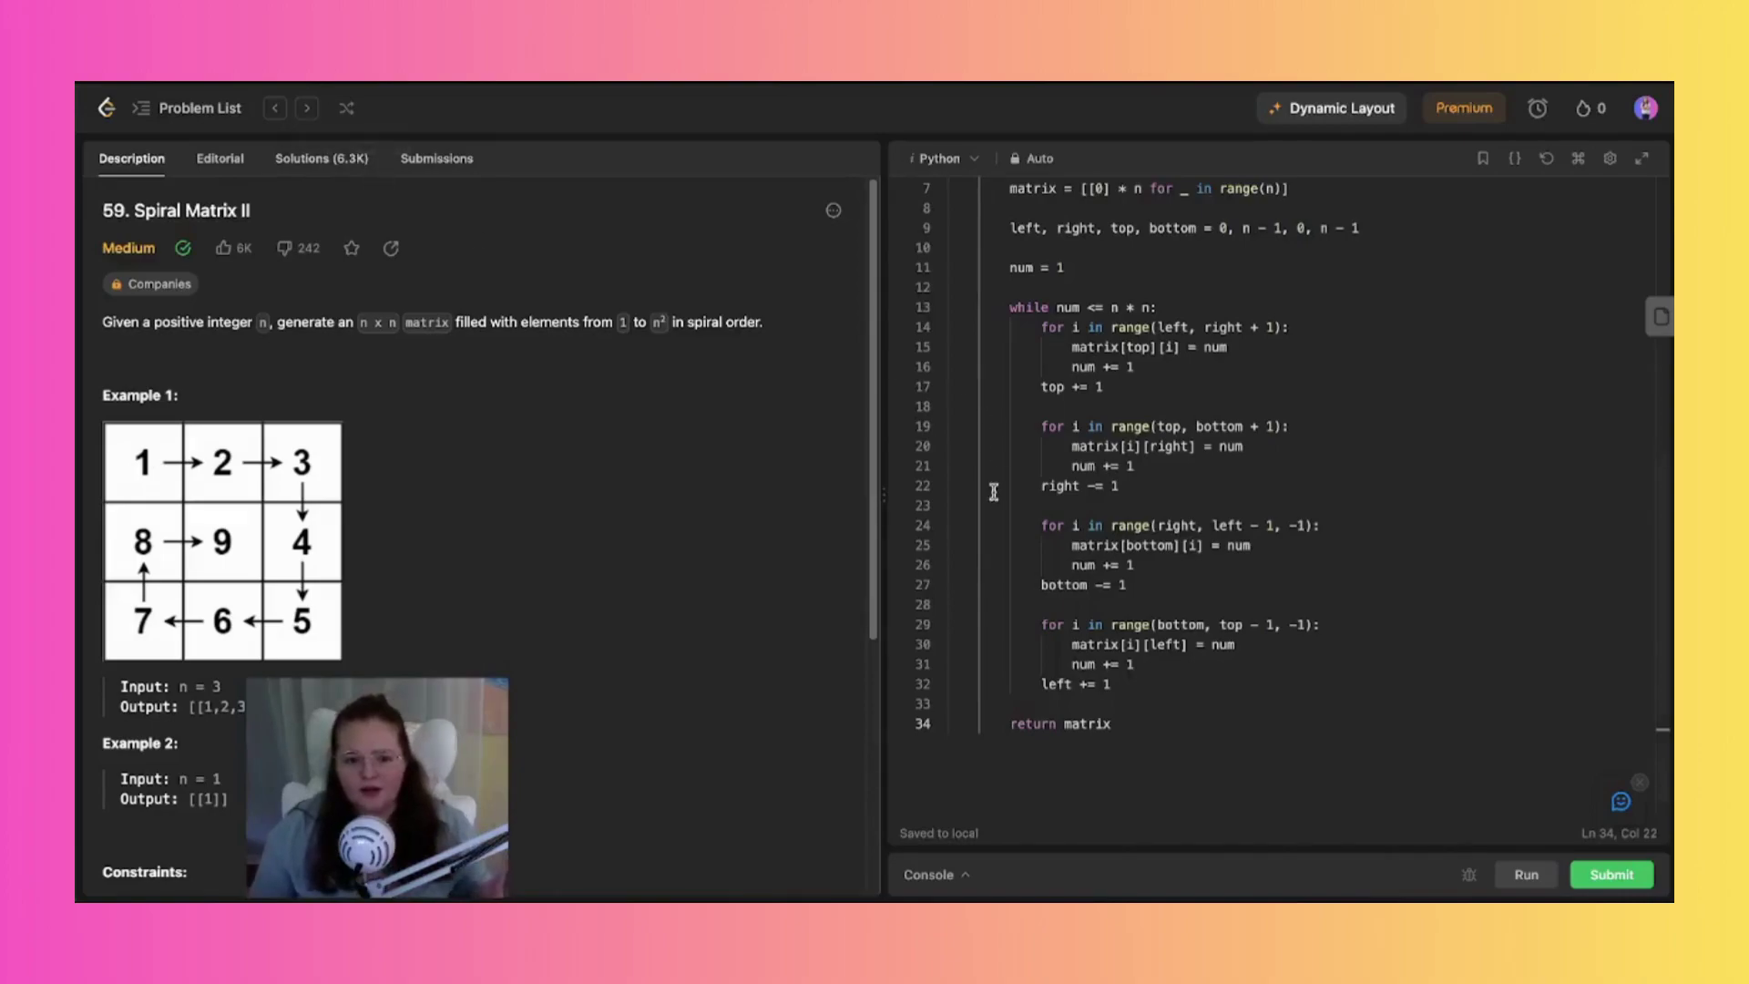